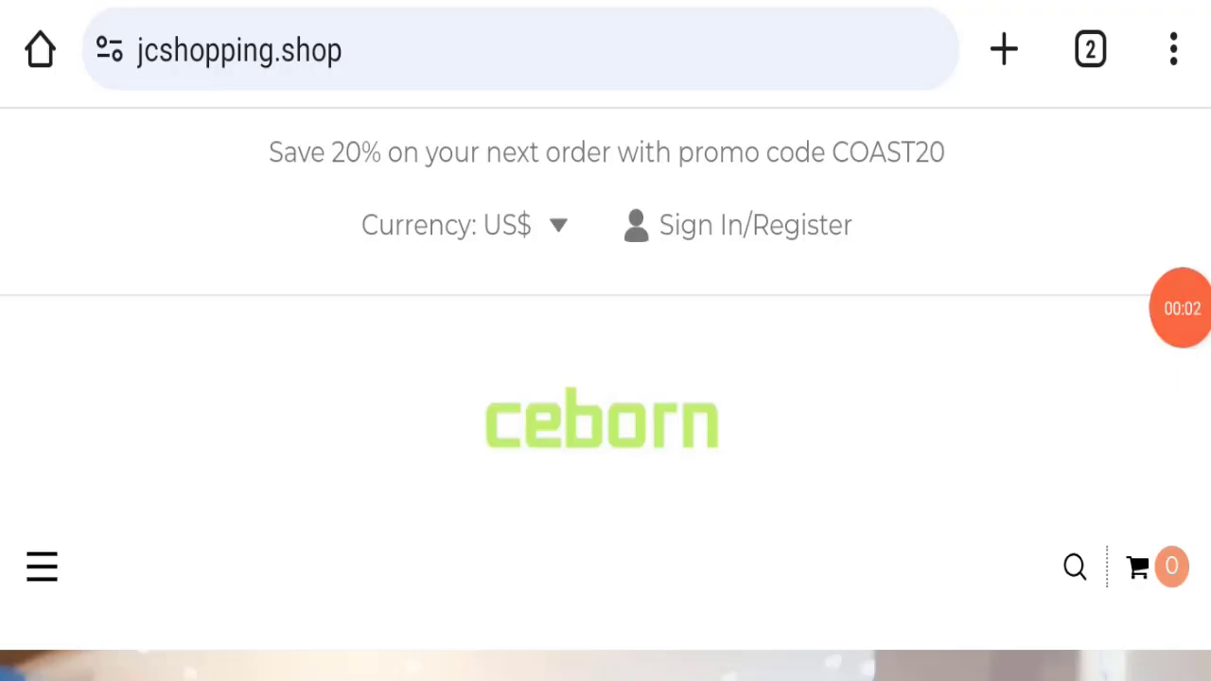
Step: Scroll the homepage past the shopping banner to the Hot Sales heading
scroll("down", 3)
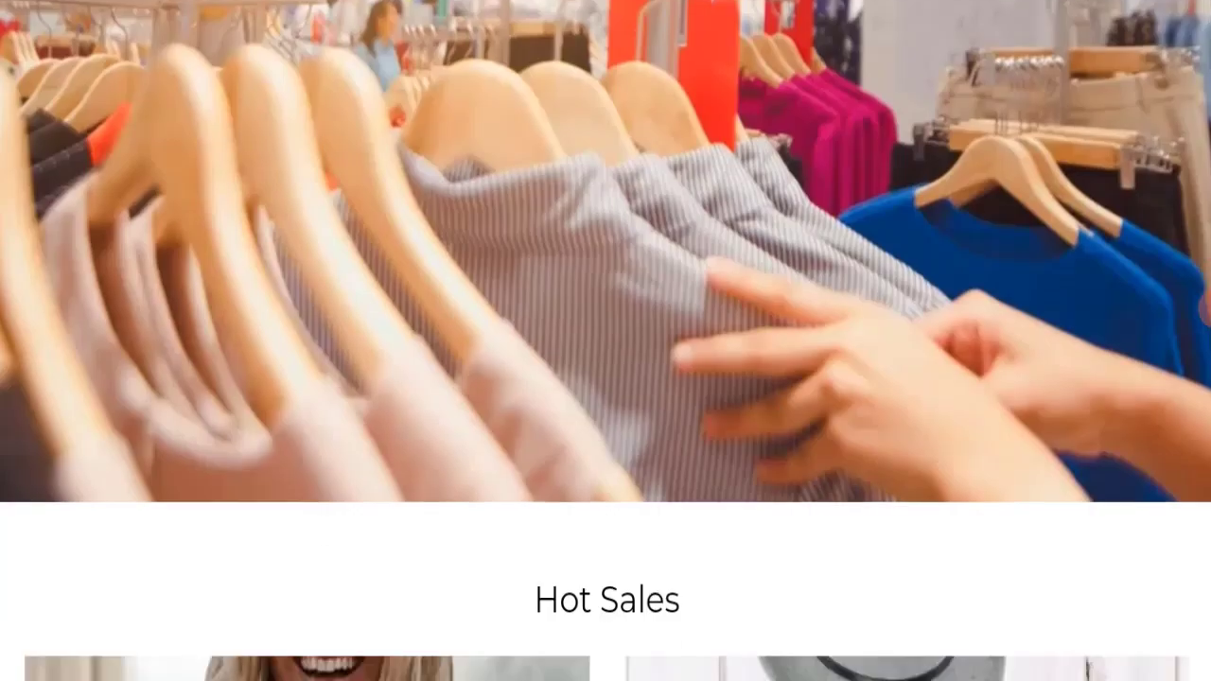
Step: Scroll through the Hot Sales product grid to the footer with Visa and Mastercard logos
scroll("down", 3)
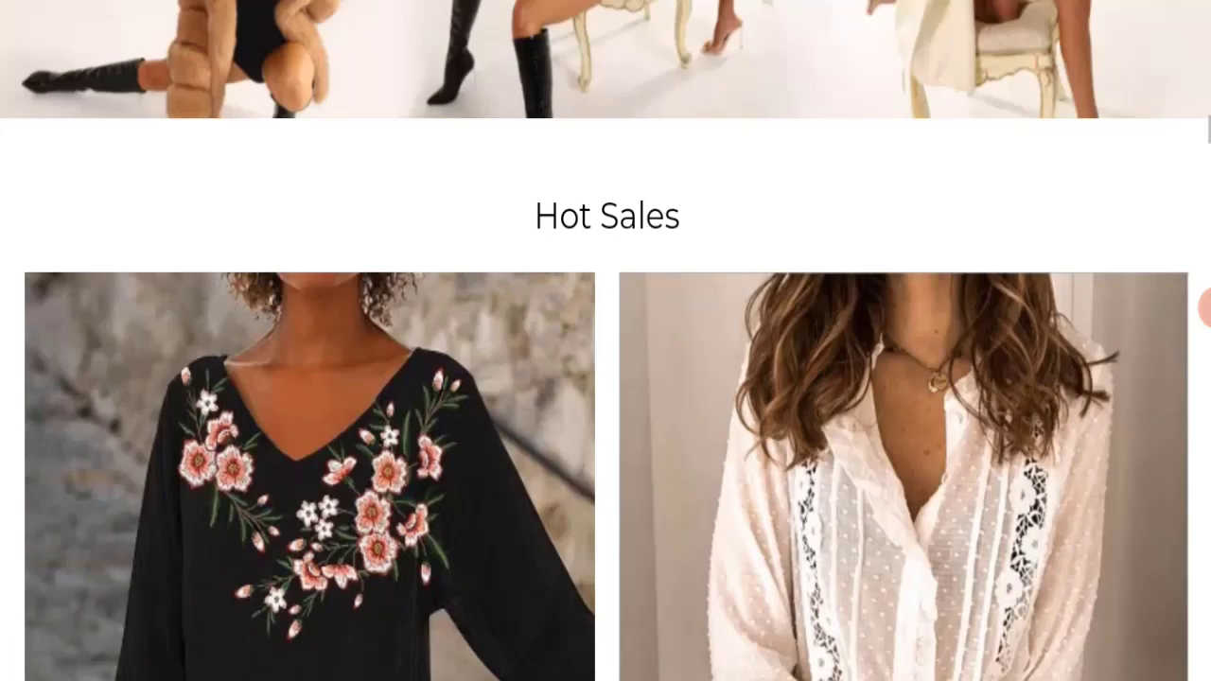
scroll("down", 3)
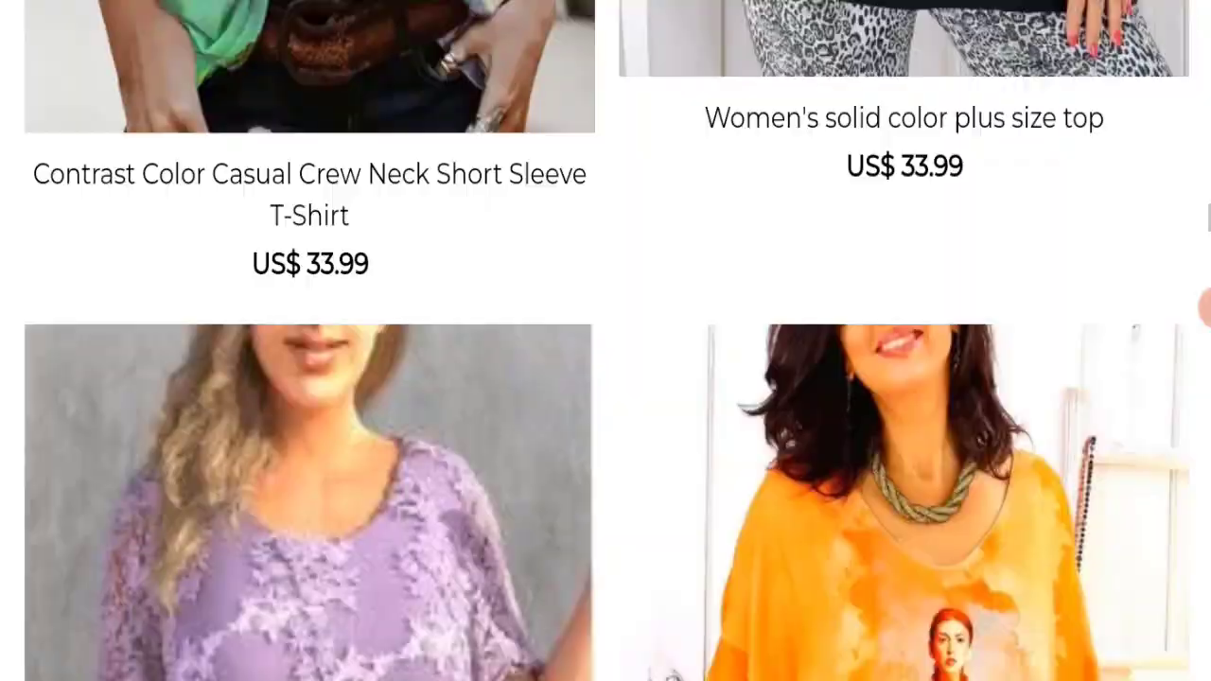
scroll("down", 3)
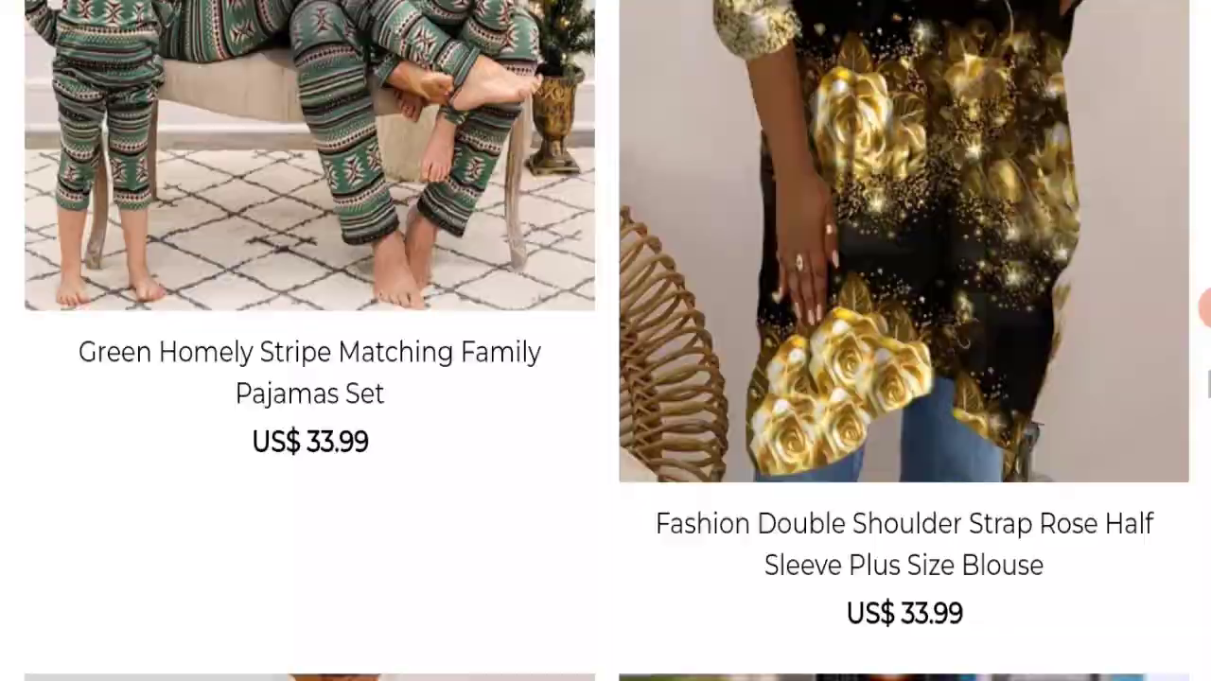
scroll("down", 3)
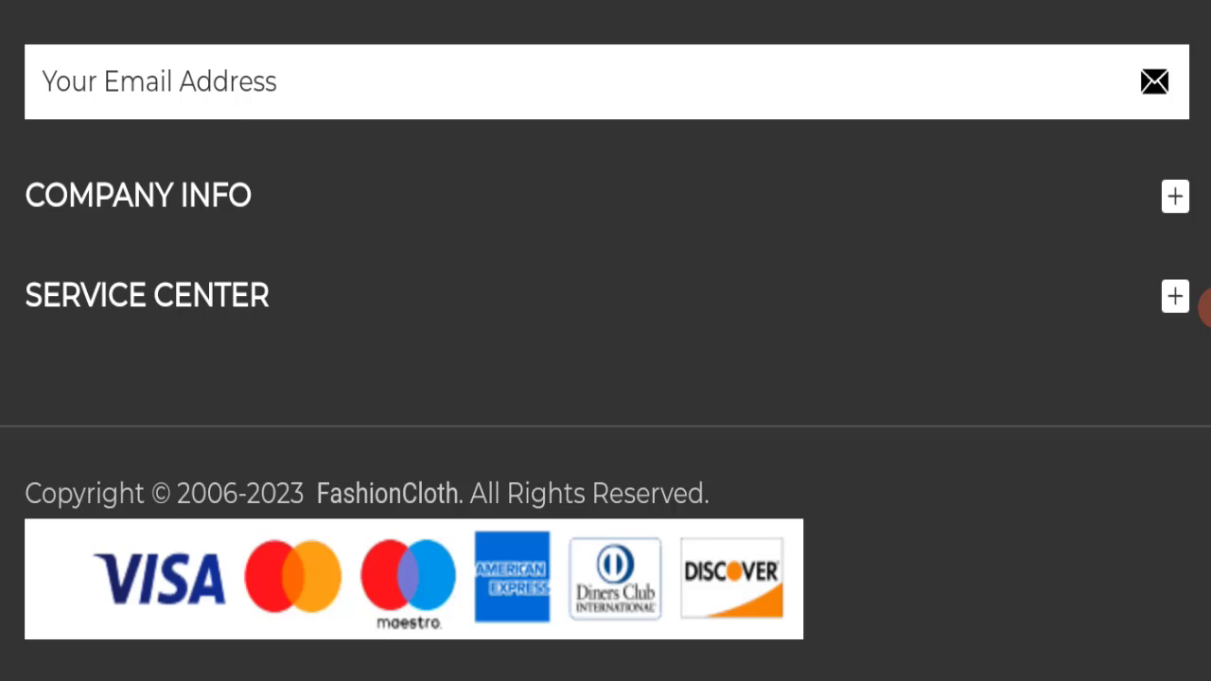
Step: Expand the Company Info and Service Center footer sections and open Shipping Policy
left_click(1175, 196)
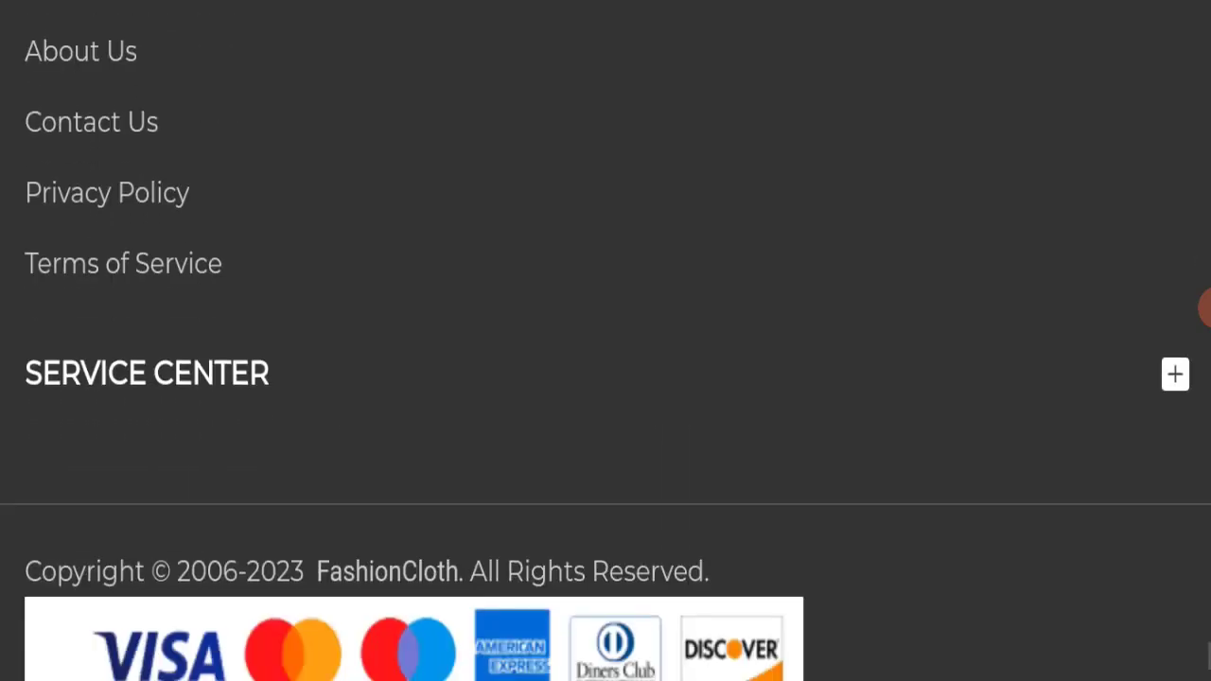
left_click(1175, 374)
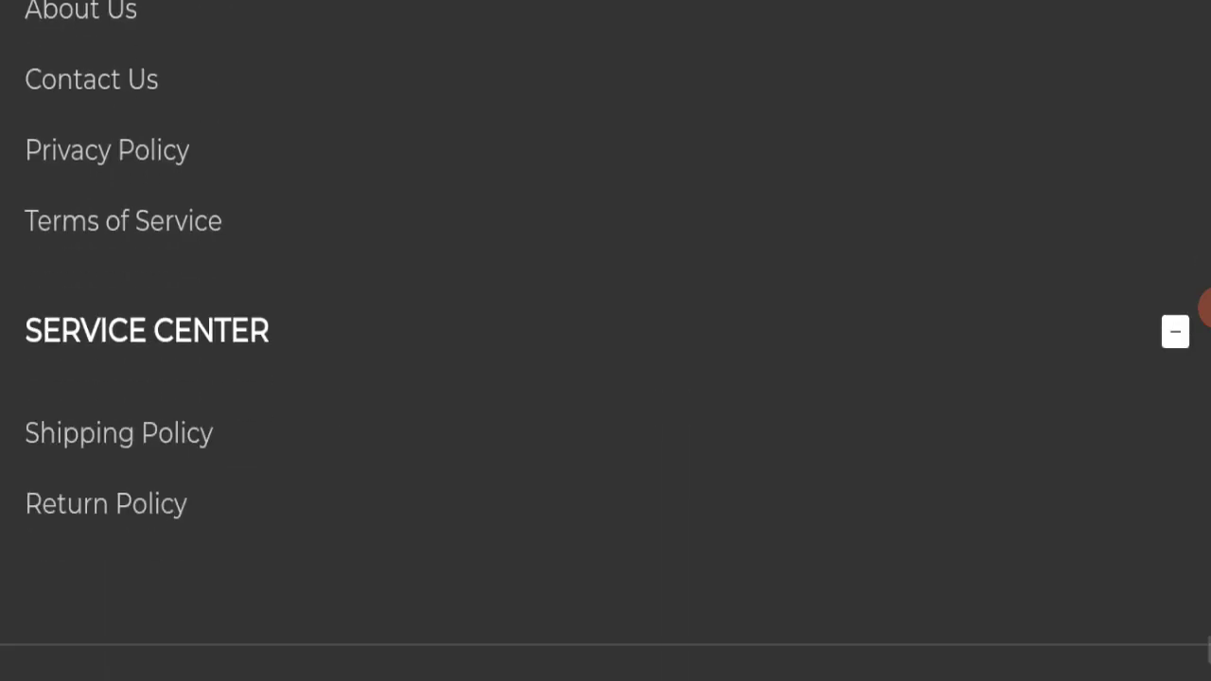
left_click(118, 433)
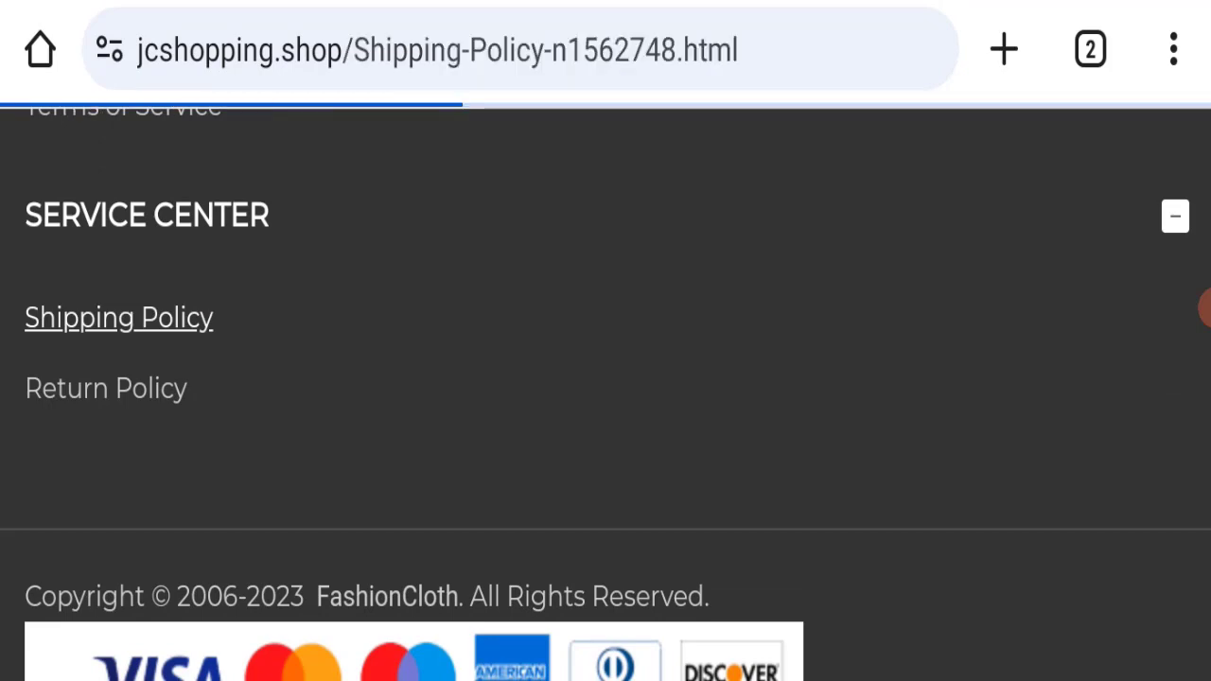
left_click(119, 317)
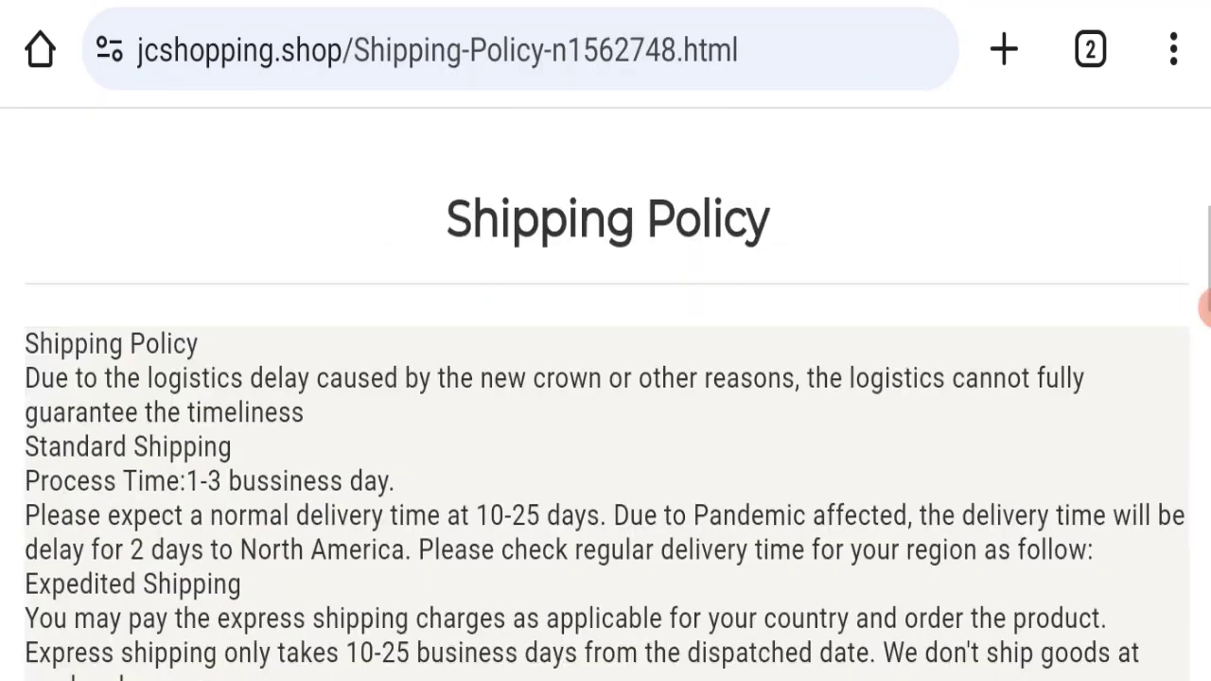
Step: Read through the delivery and shipping terms down to the page footer
scroll("down", 3)
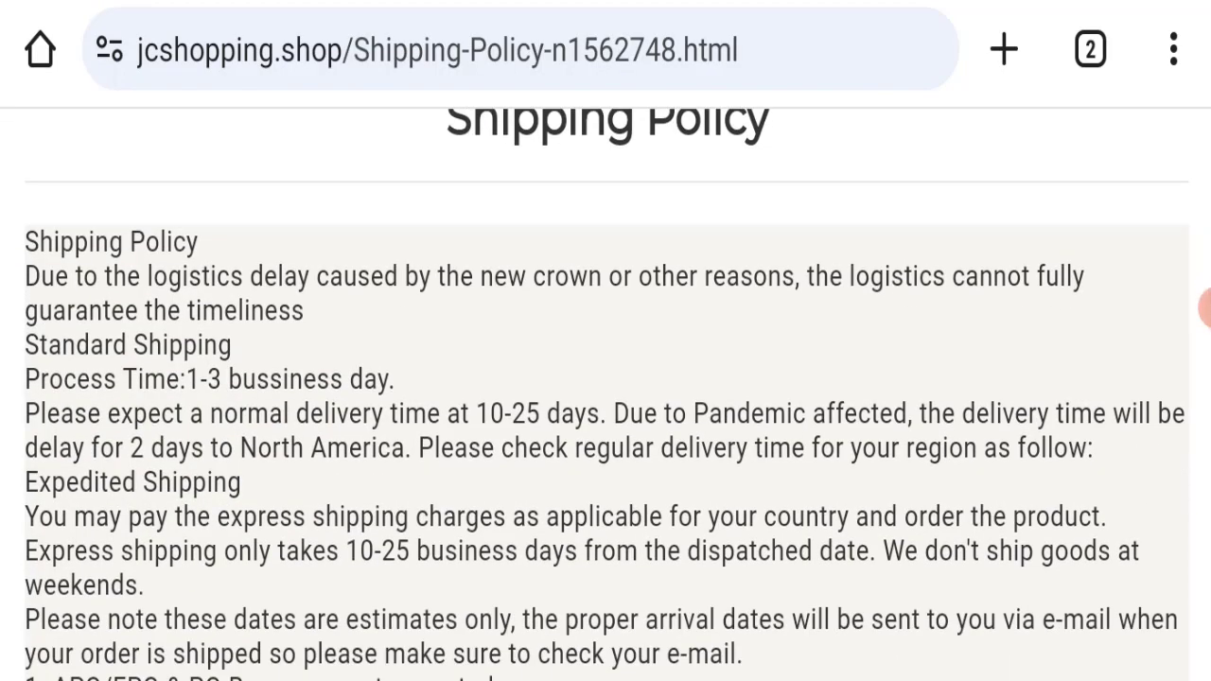
scroll("down", 3)
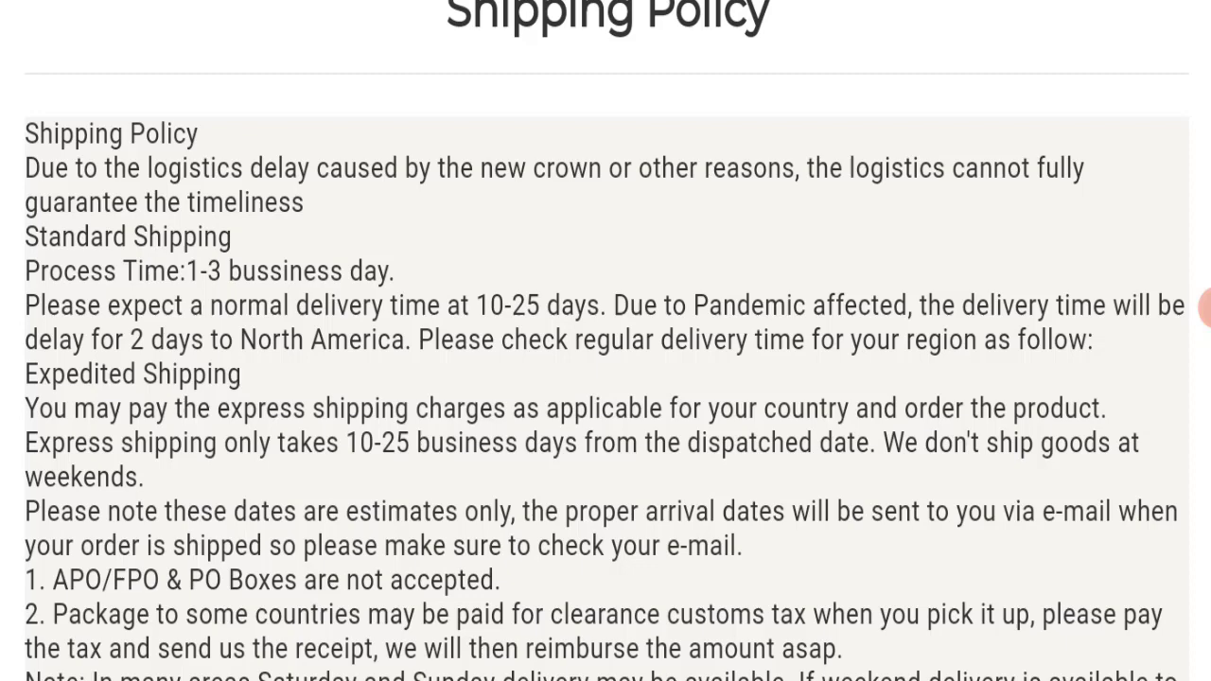
scroll("down", 3)
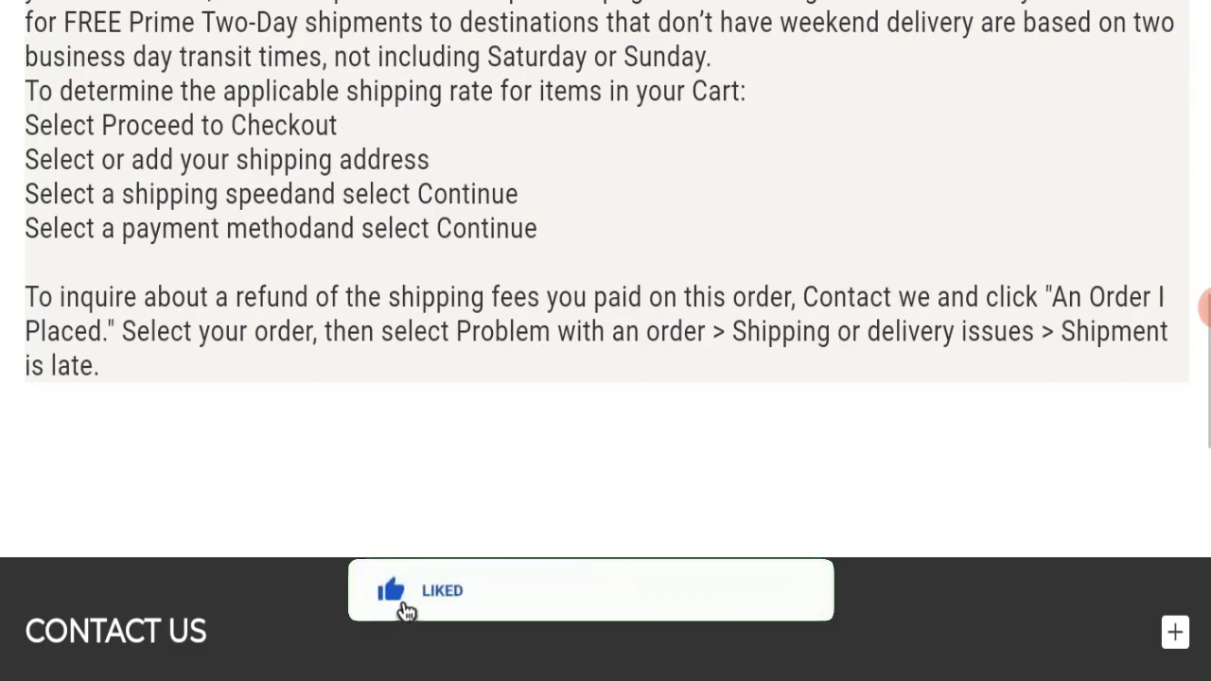
scroll("down", 3)
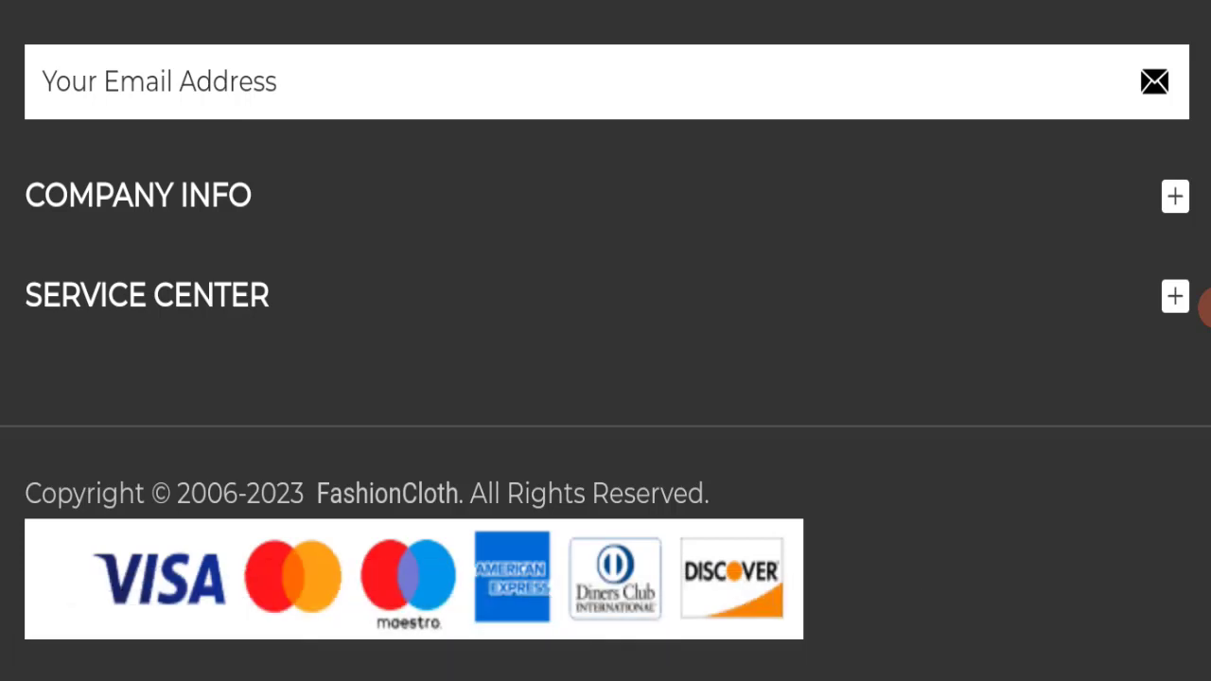
Step: Expand COMPANY INFO in the Shipping Policy page footer to show its links
left_click(1174, 196)
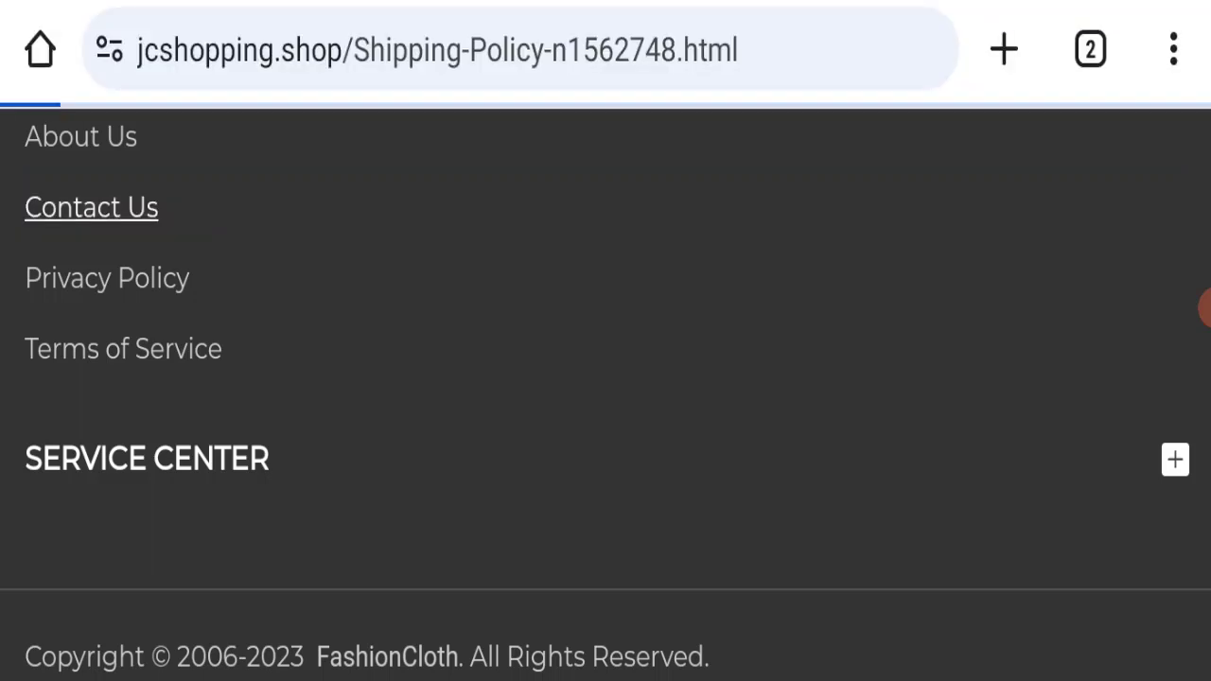
Step: Open Contact Us and scroll past the support details and office hours to the footer
left_click(91, 207)
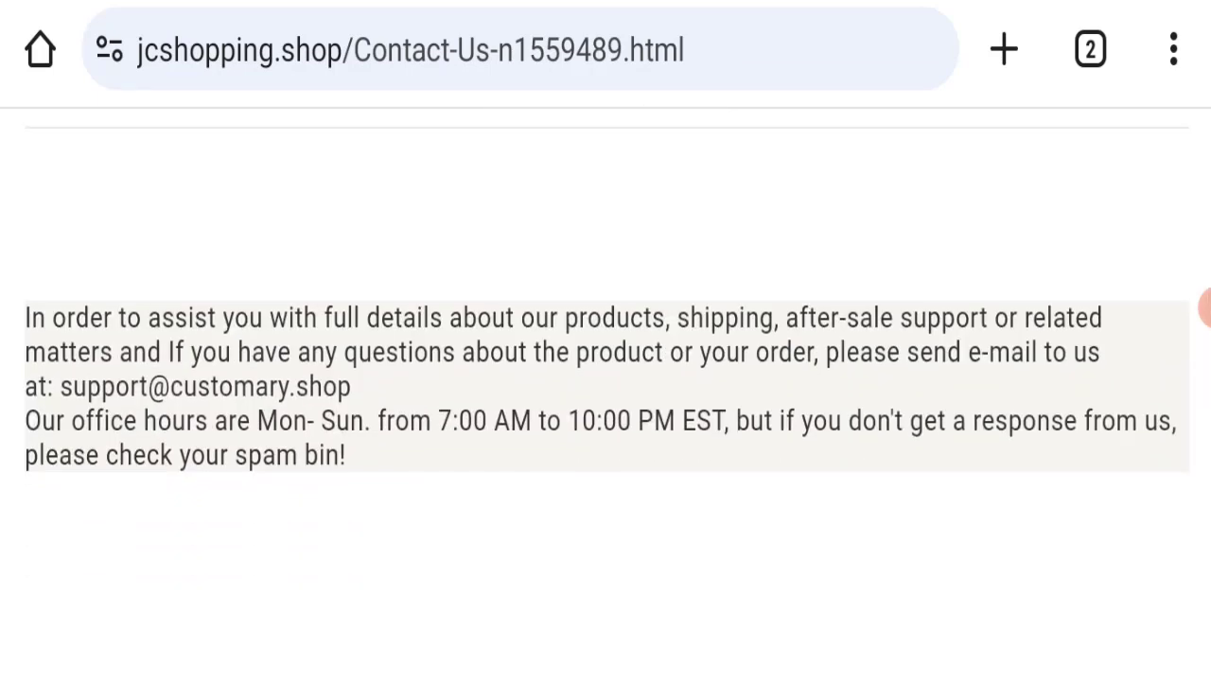
scroll("up", 3)
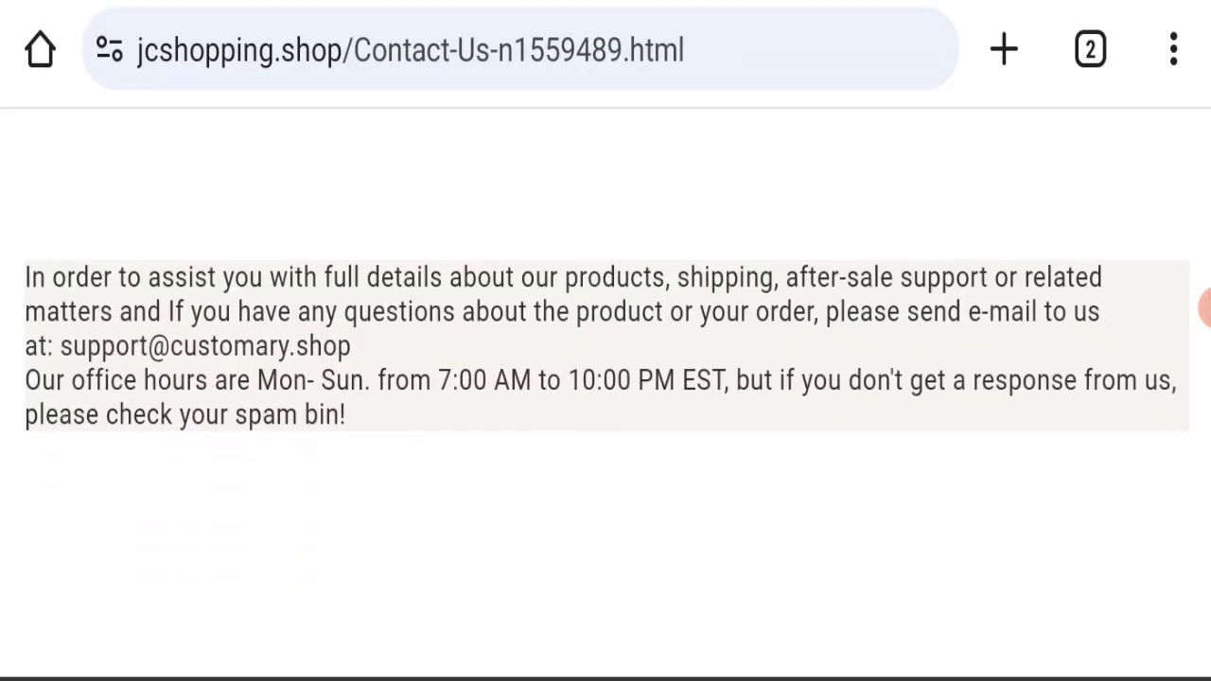
scroll("down", 3)
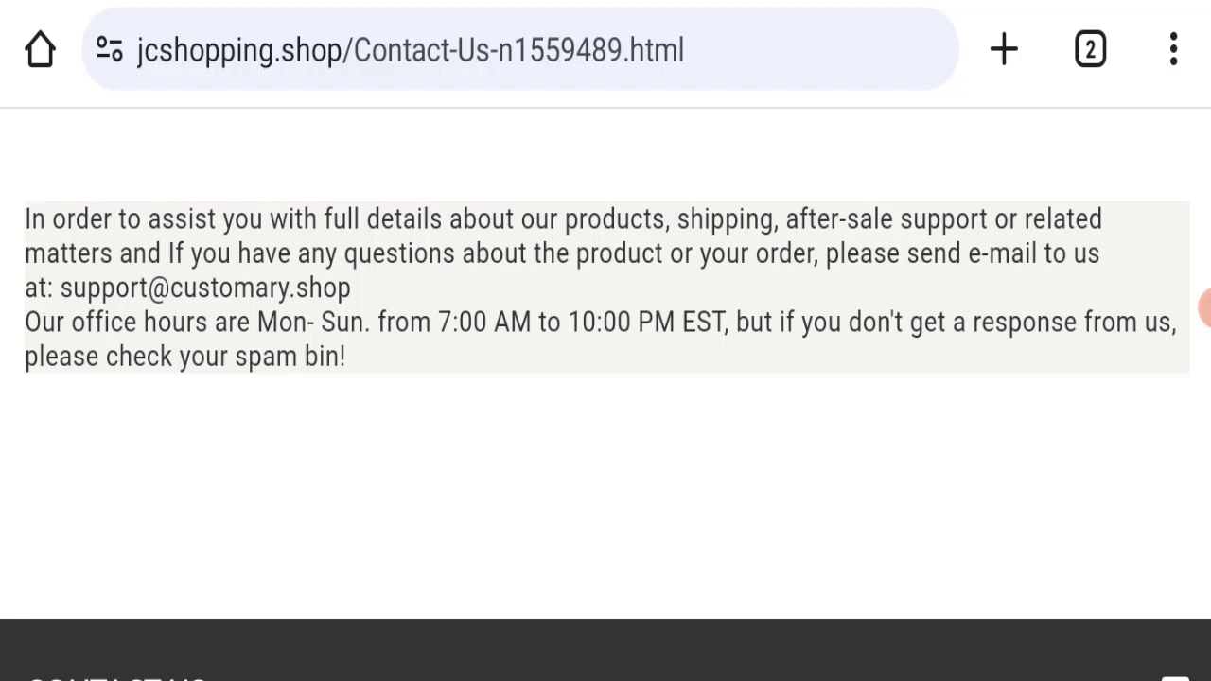
scroll("down", 3)
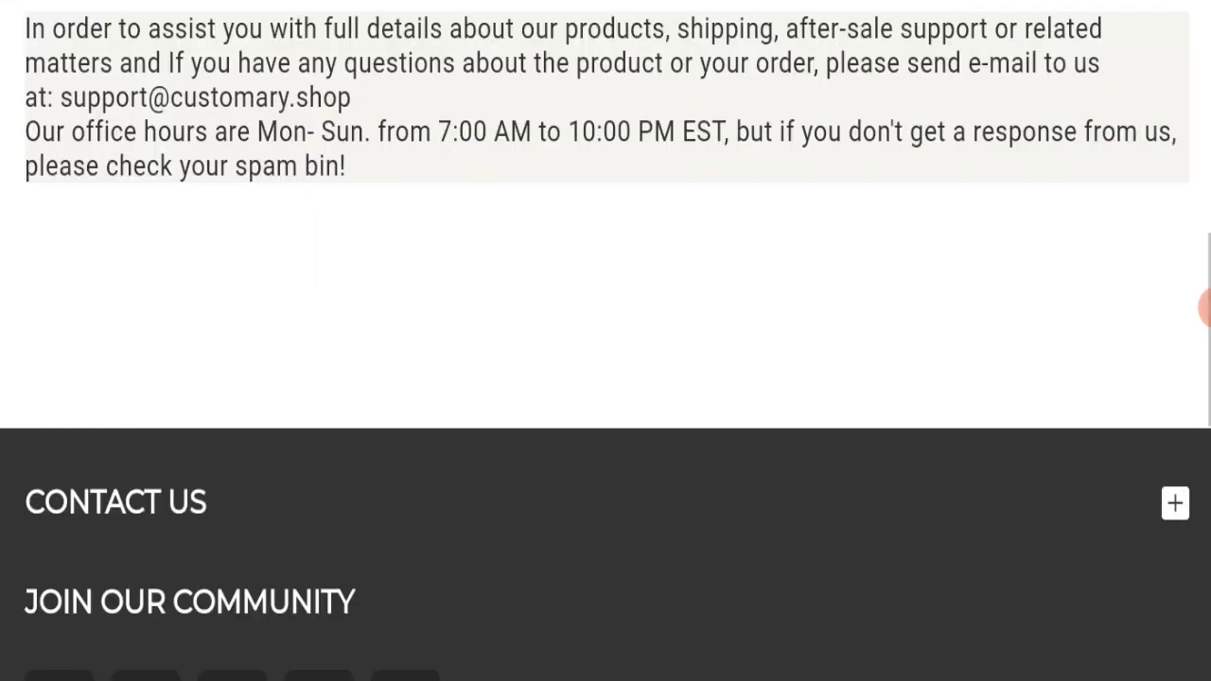
scroll("down", 3)
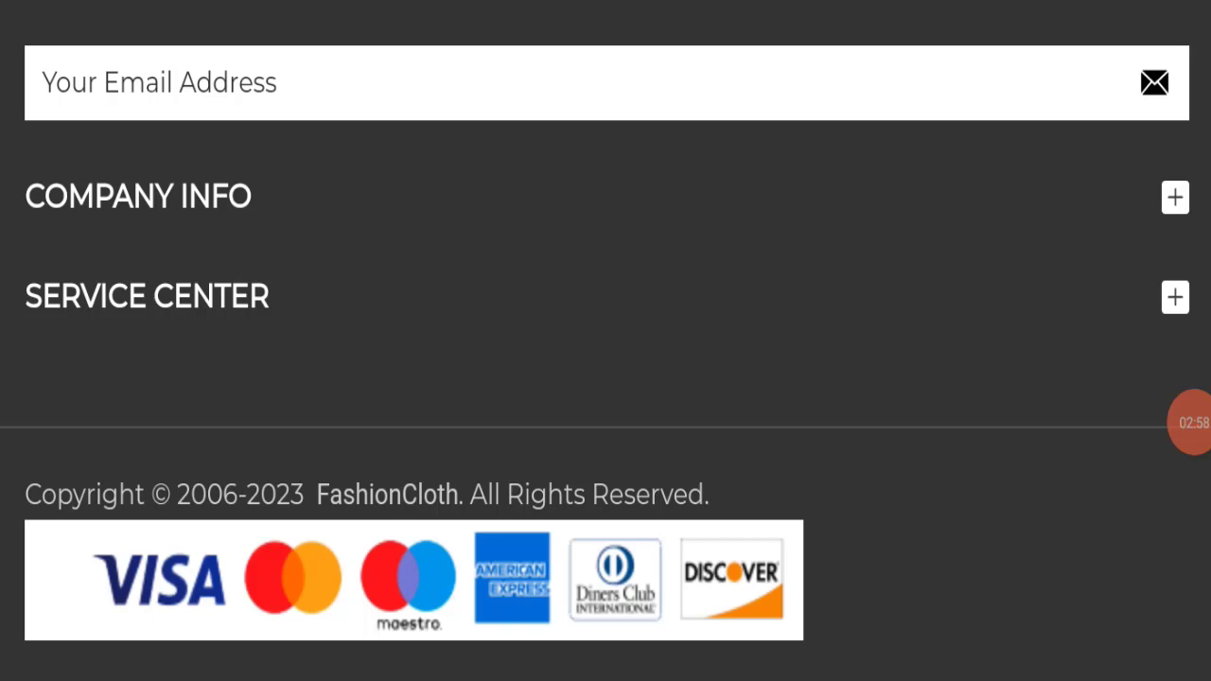
Step: Open Return Policy from Service Center and read the returns and refunds terms to the footer
left_click(1176, 297)
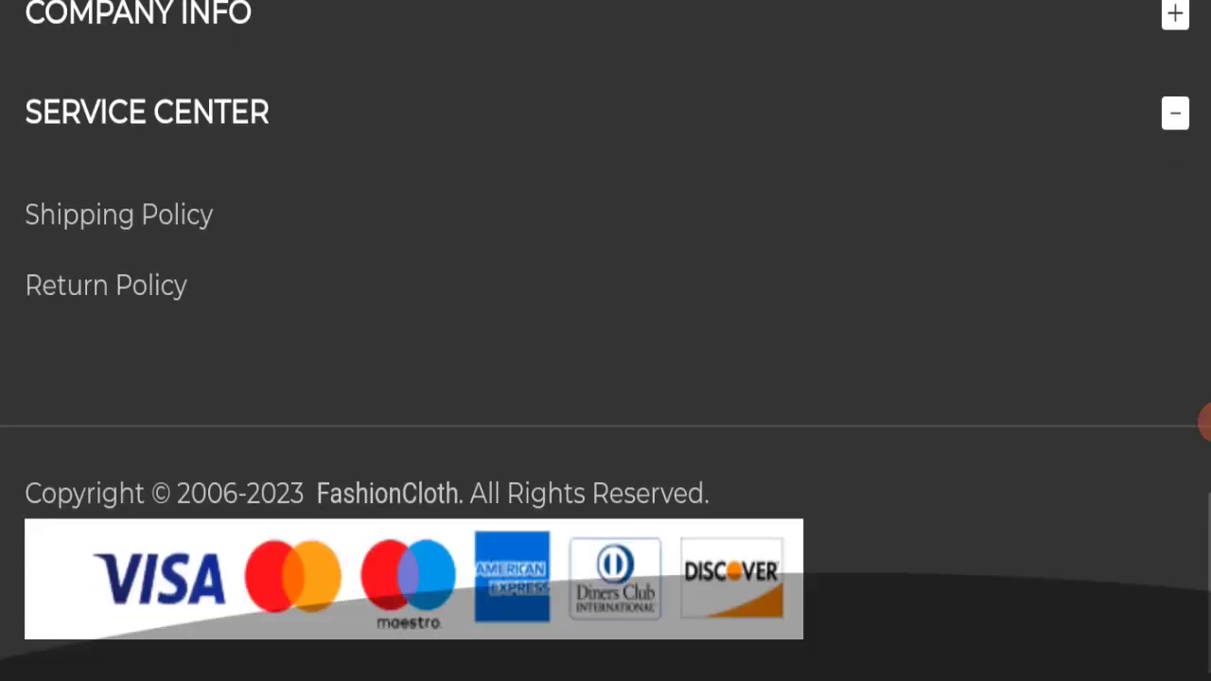
left_click(105, 285)
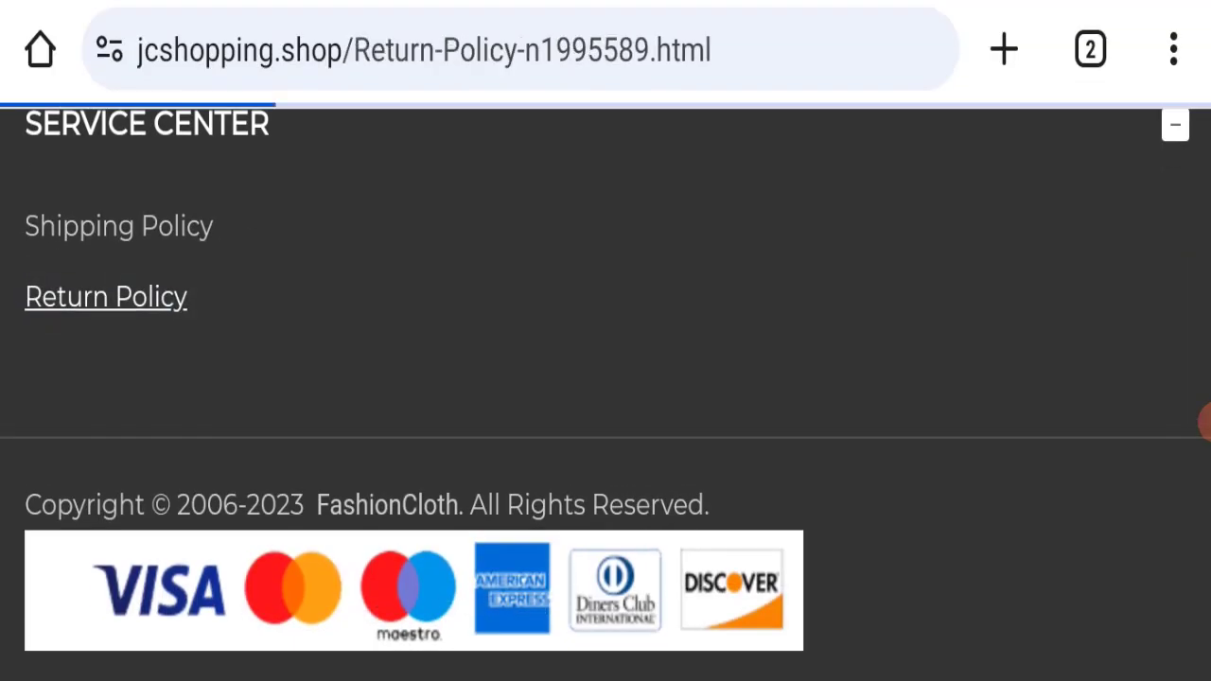
left_click(105, 296)
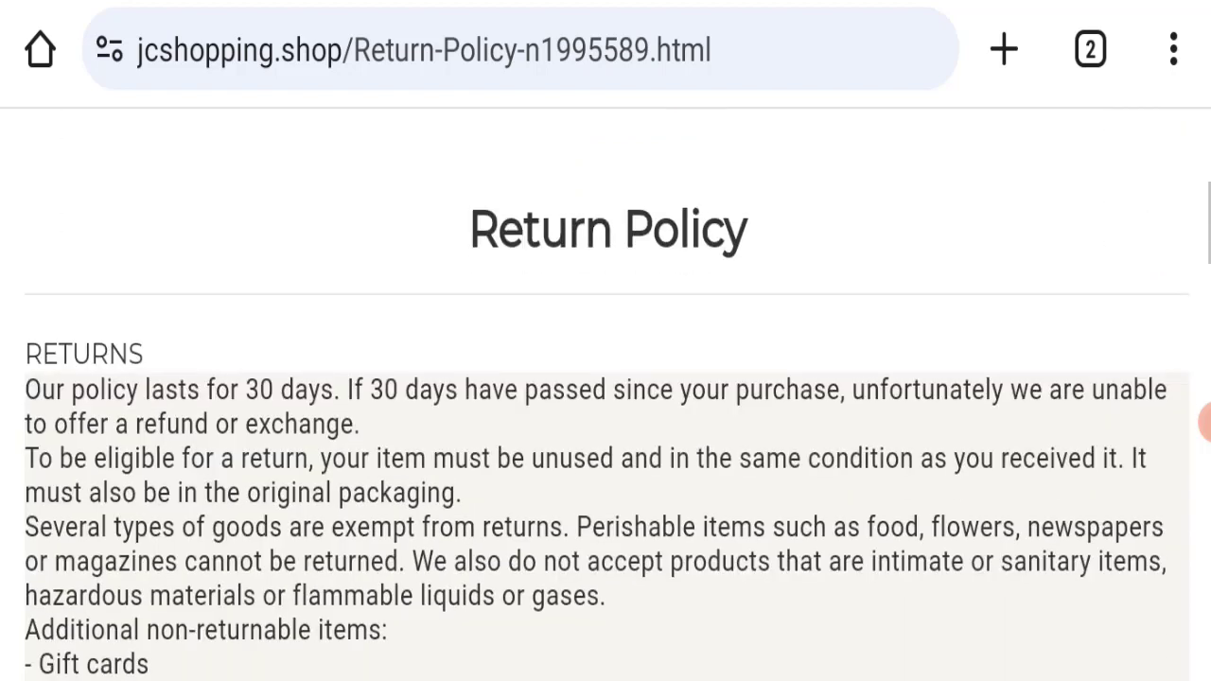
scroll("down", 3)
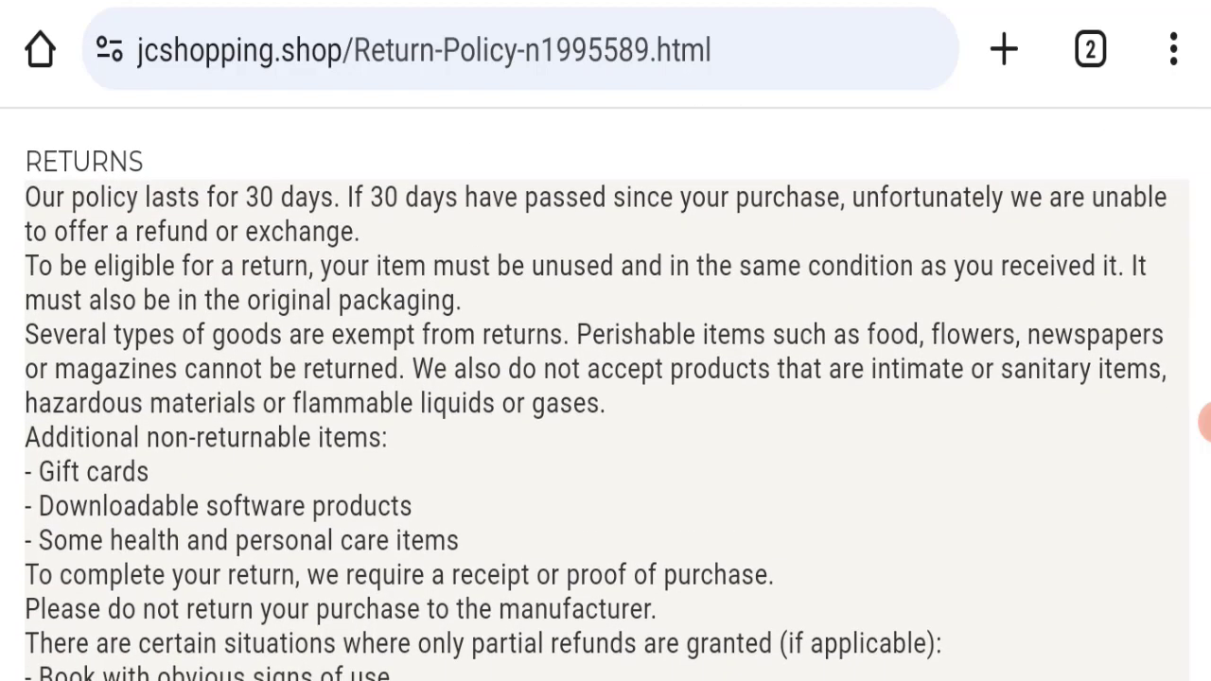
scroll("down", 3)
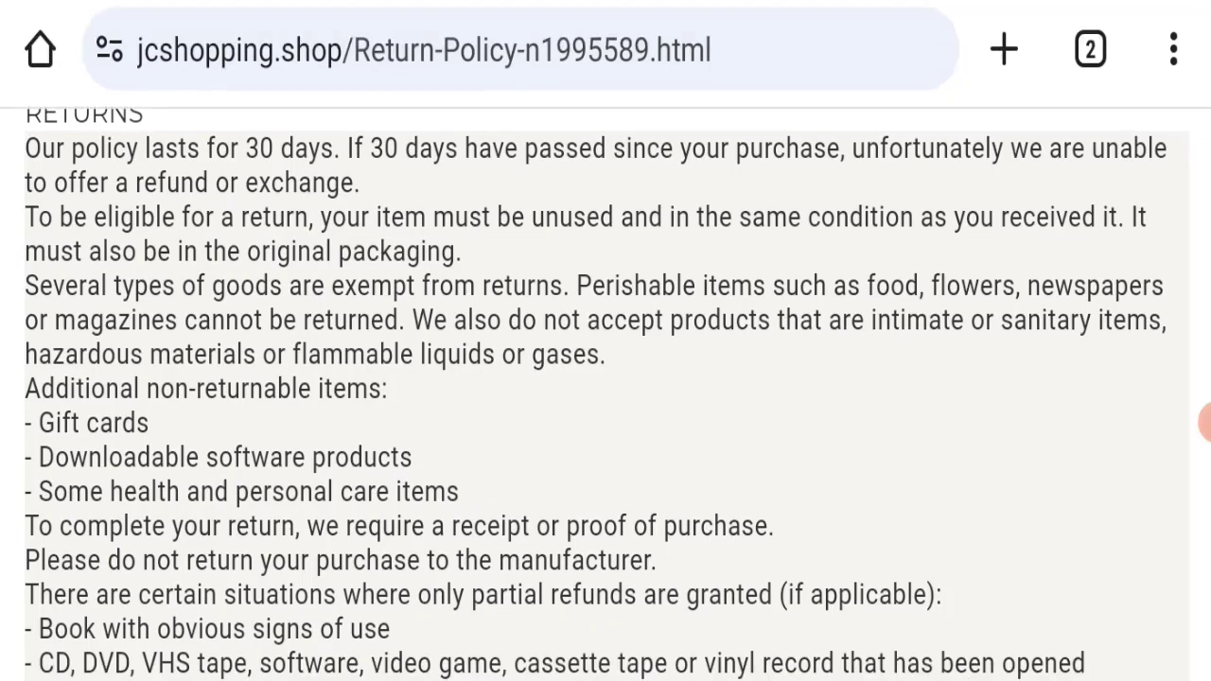
scroll("down", 3)
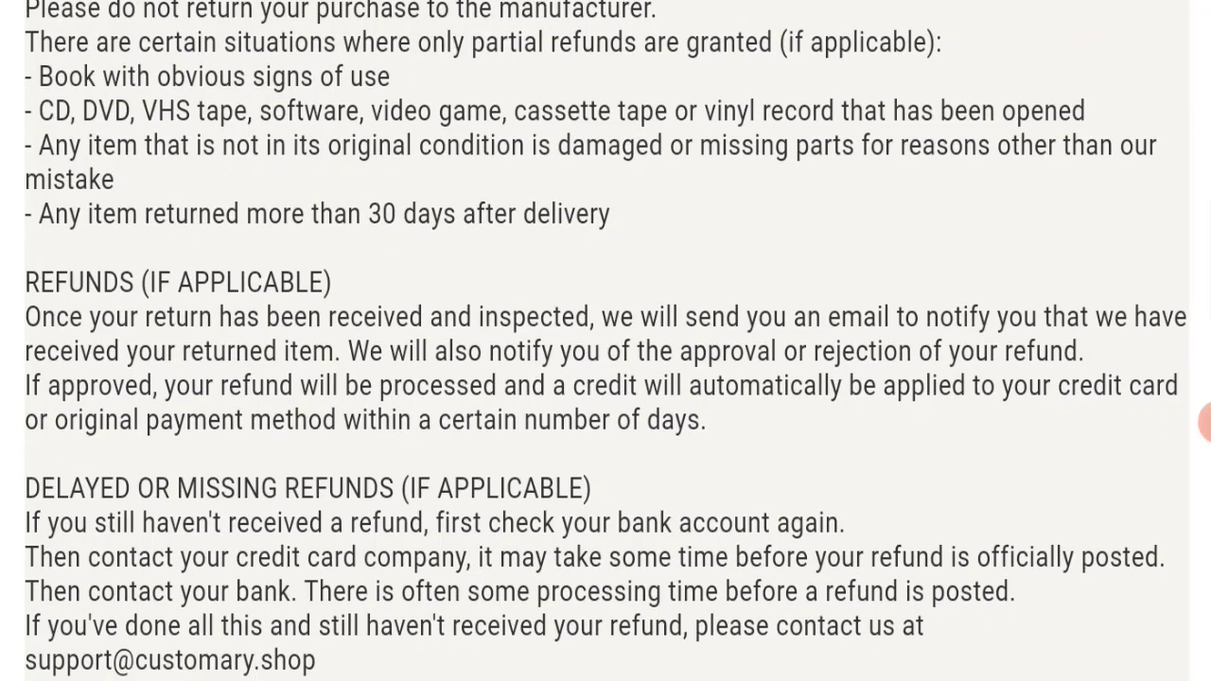
scroll("down", 3)
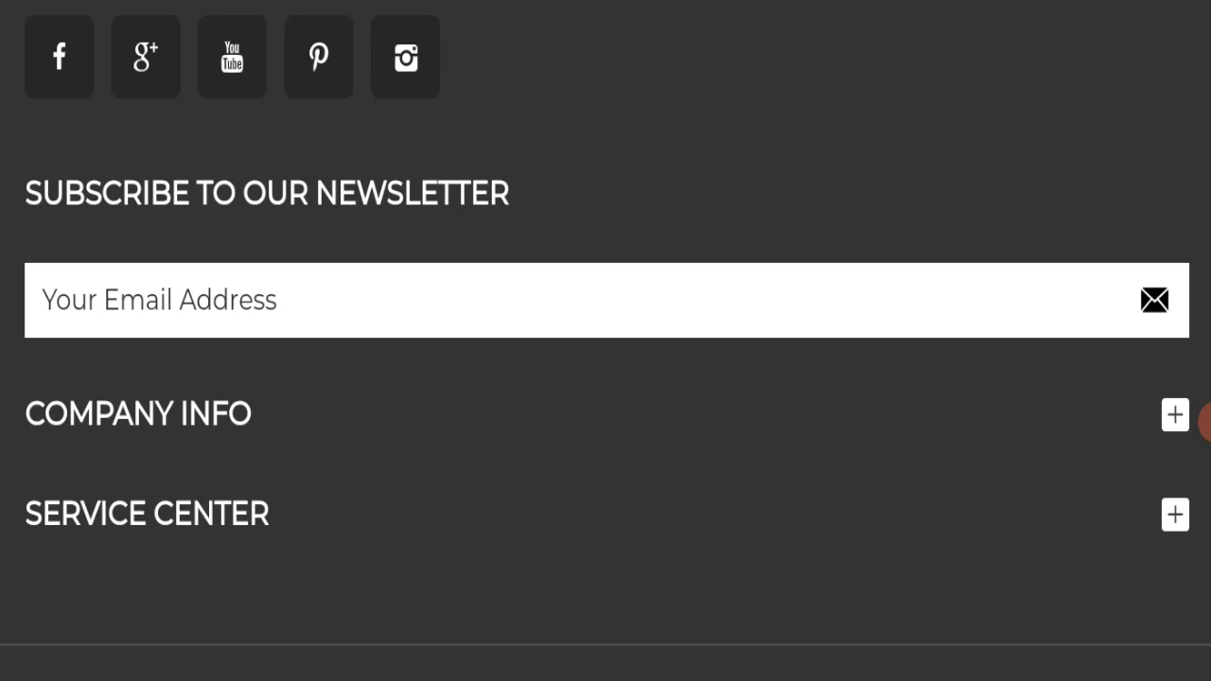
scroll("down", 3)
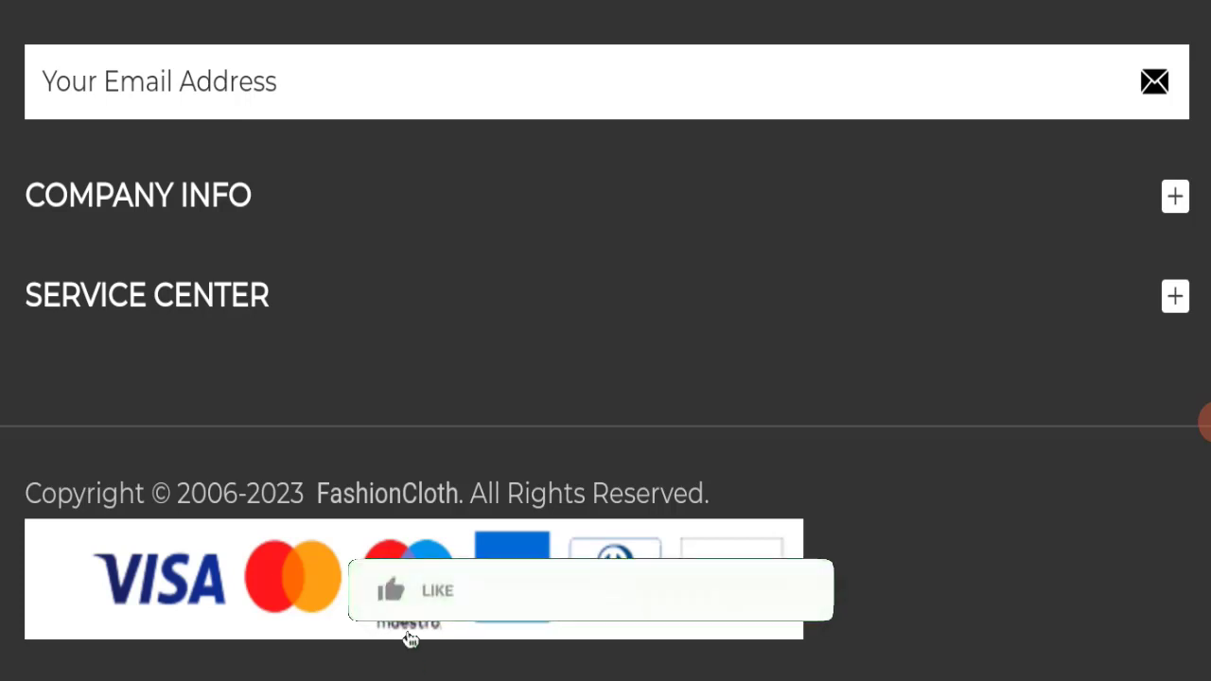
left_click(391, 590)
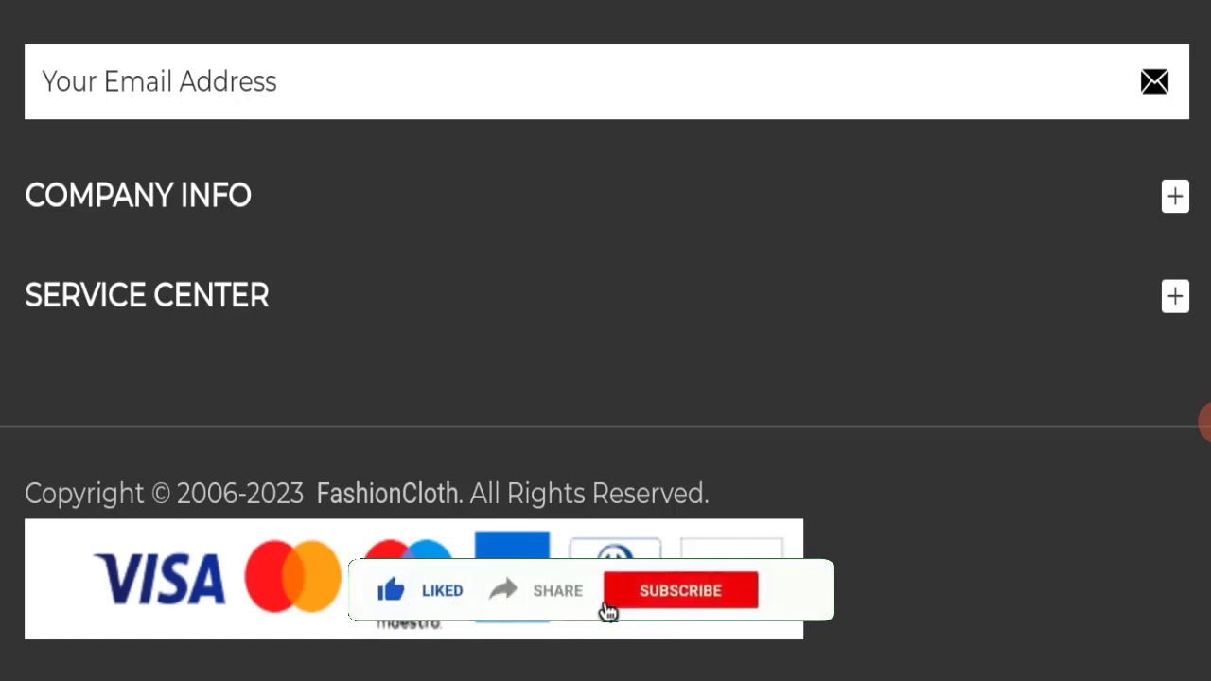
left_click(680, 590)
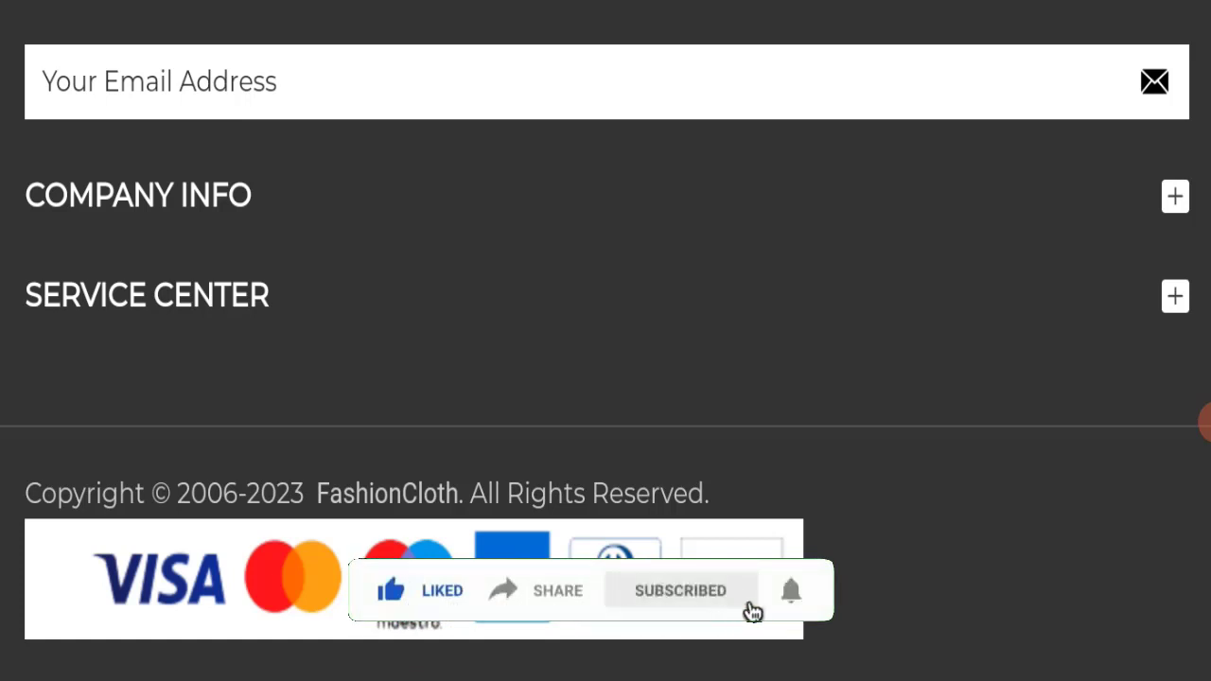